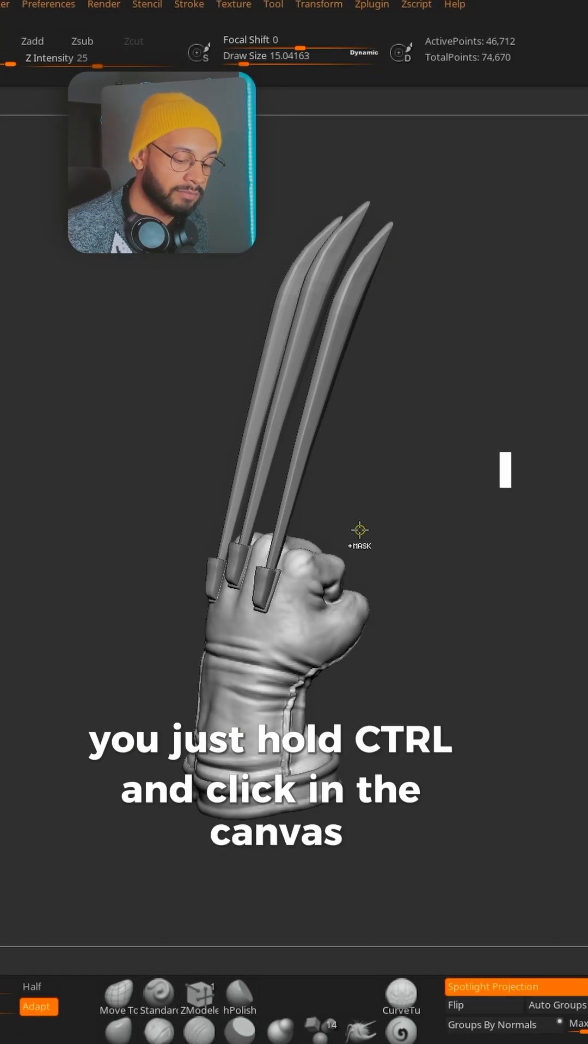
# Ctrl-click an empty canvas area to remove the mask from the whole claw glove
pyautogui.click(323, 670)
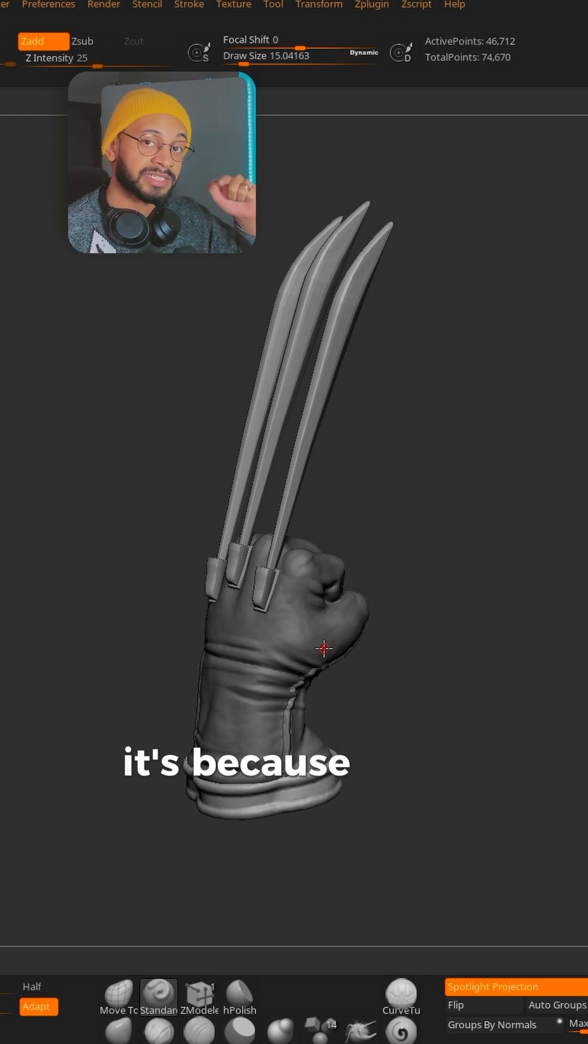